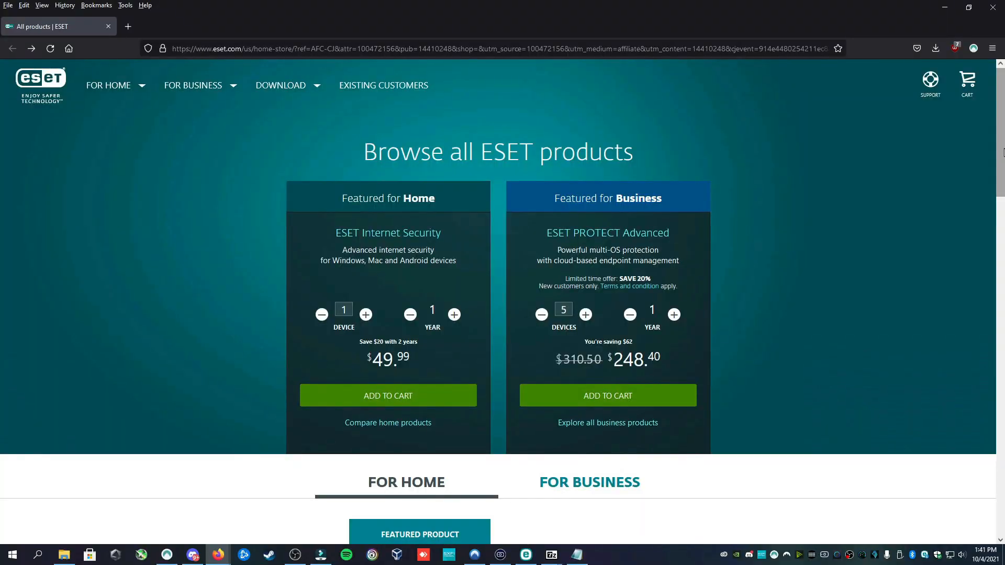
# Maximize Command Prompt, launch DiskPart and list disks, showing four including 7377 MB Disk 3.
pyautogui.scroll(-3)
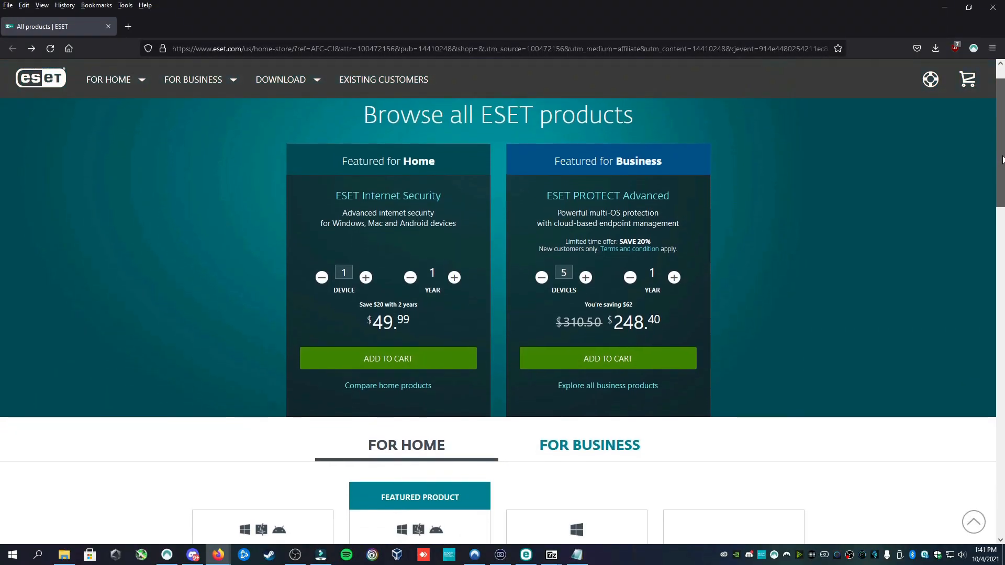
pyautogui.scroll(-3)
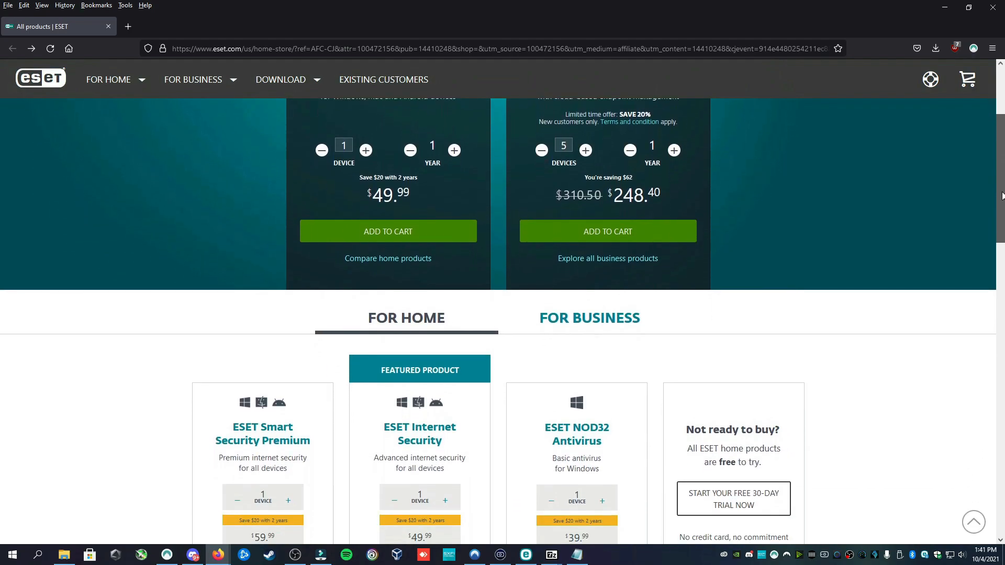
pyautogui.scroll(-3)
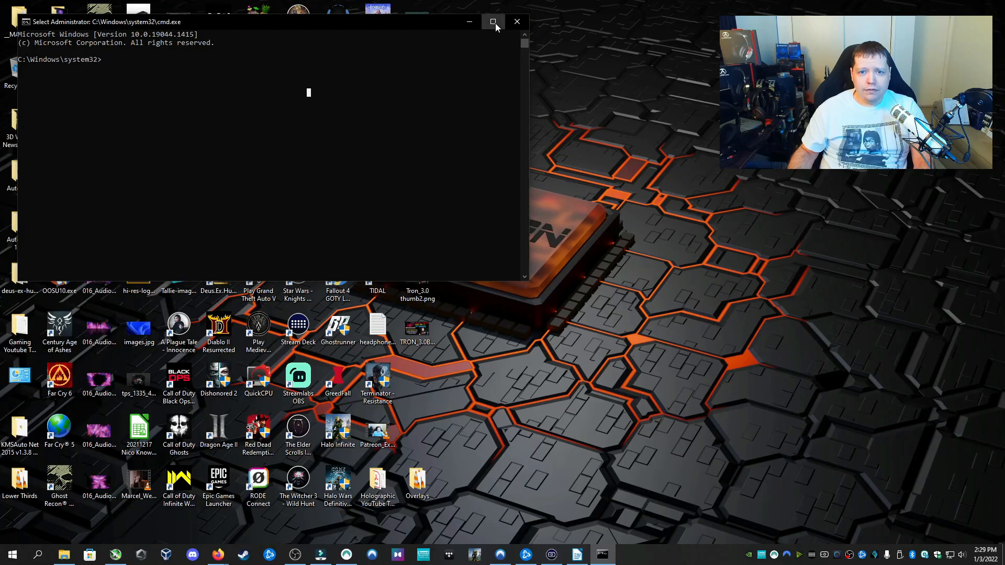
pyautogui.click(494, 21)
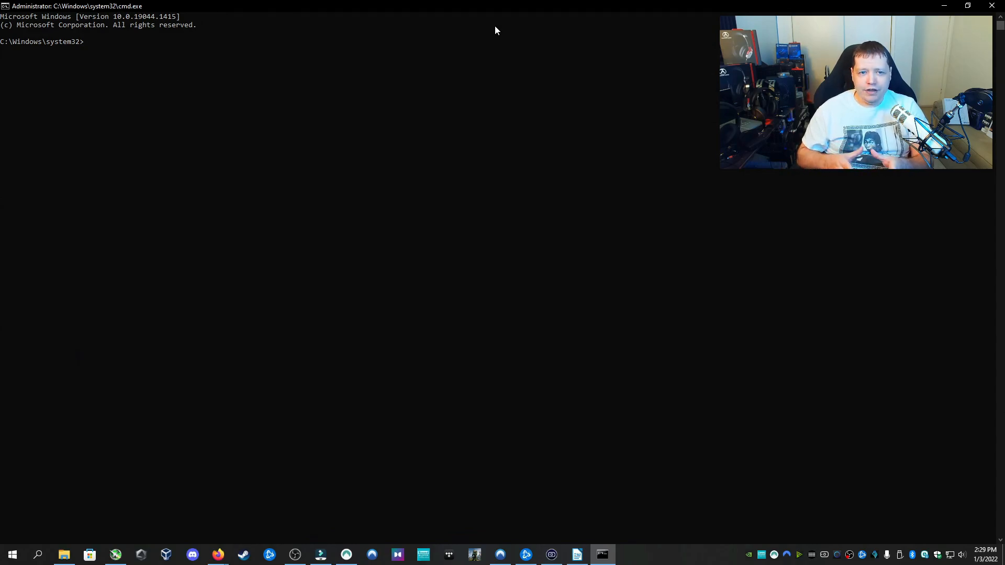
pyautogui.write('diskpa')
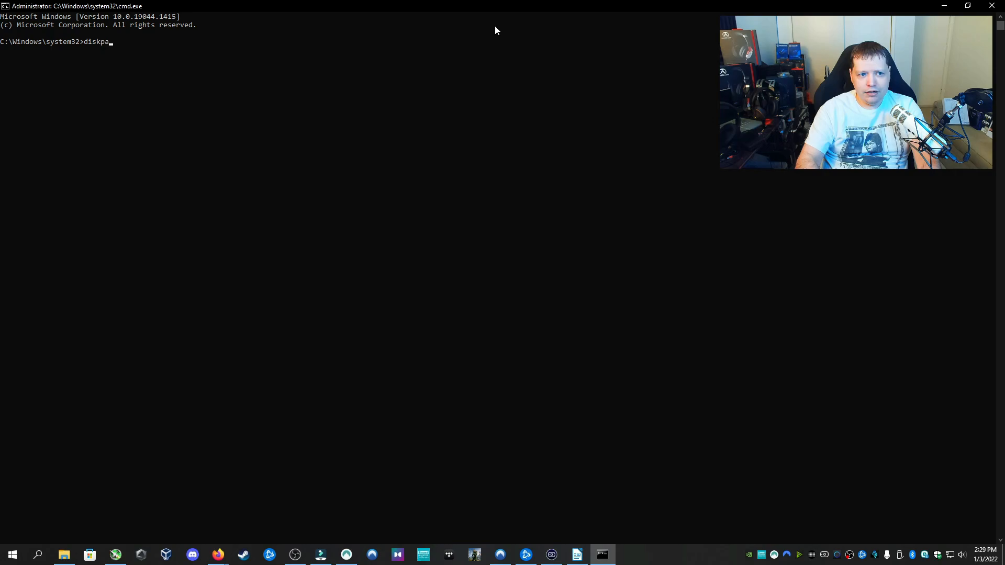
pyautogui.write('rt')
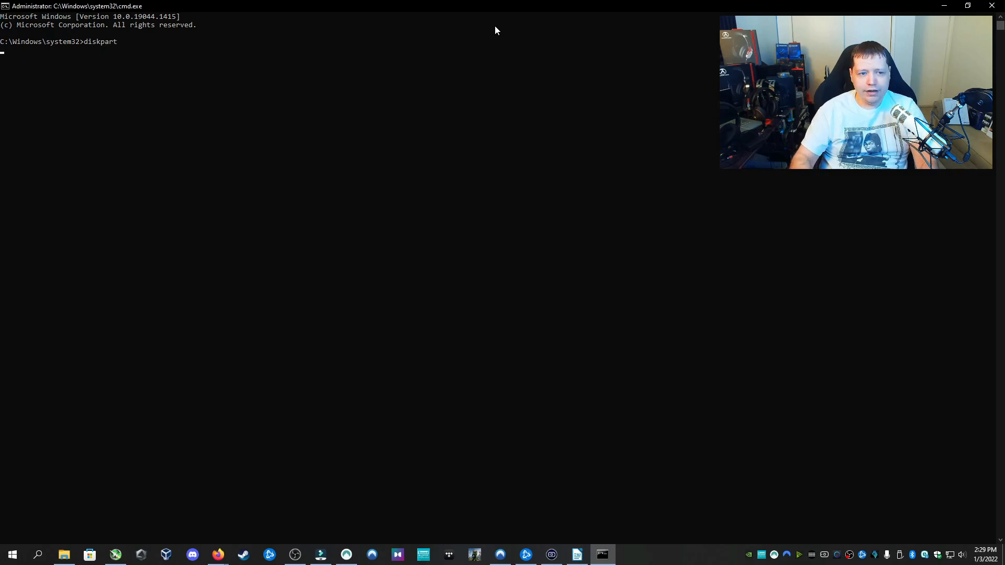
pyautogui.press('Return')
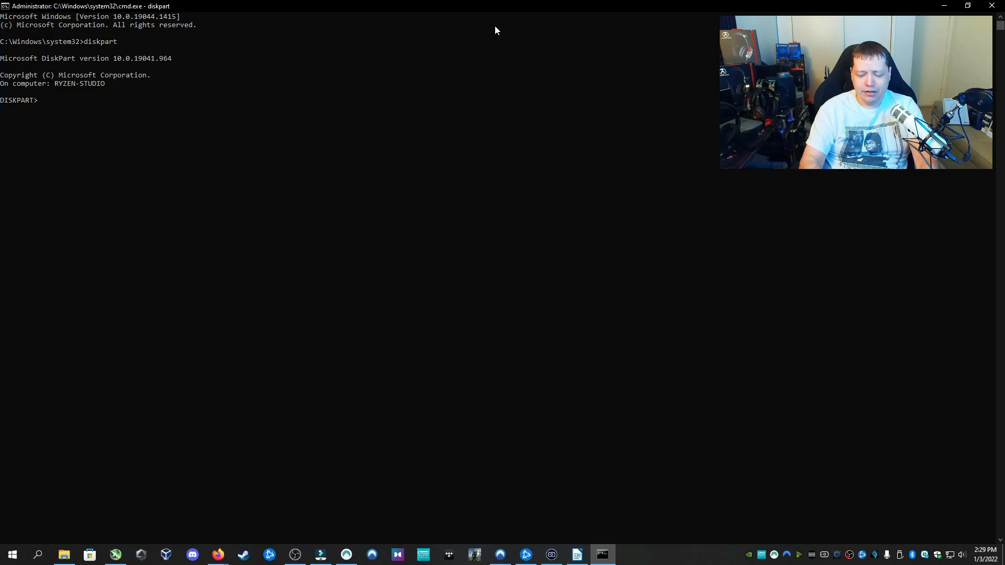
pyautogui.write('list d')
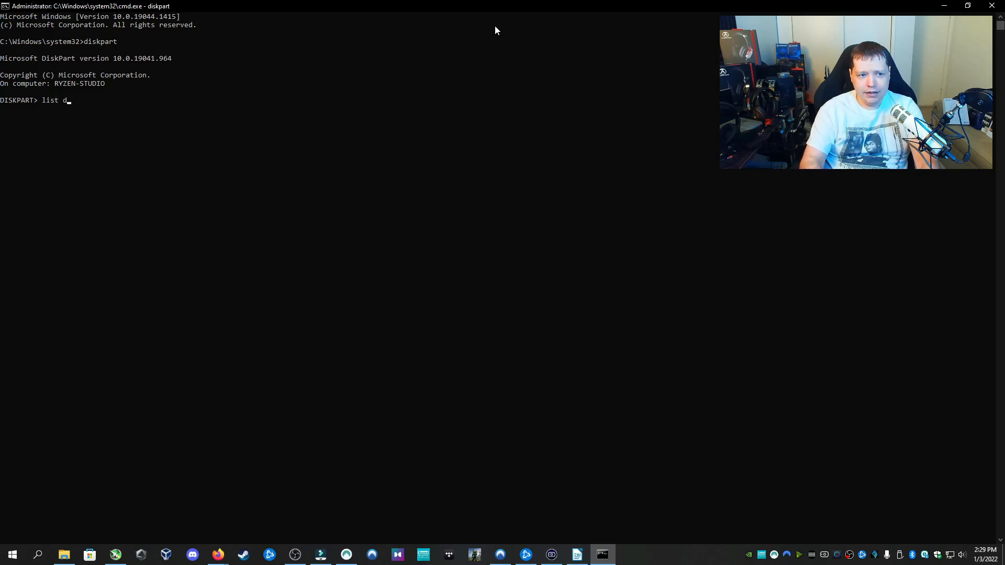
pyautogui.press('Return')
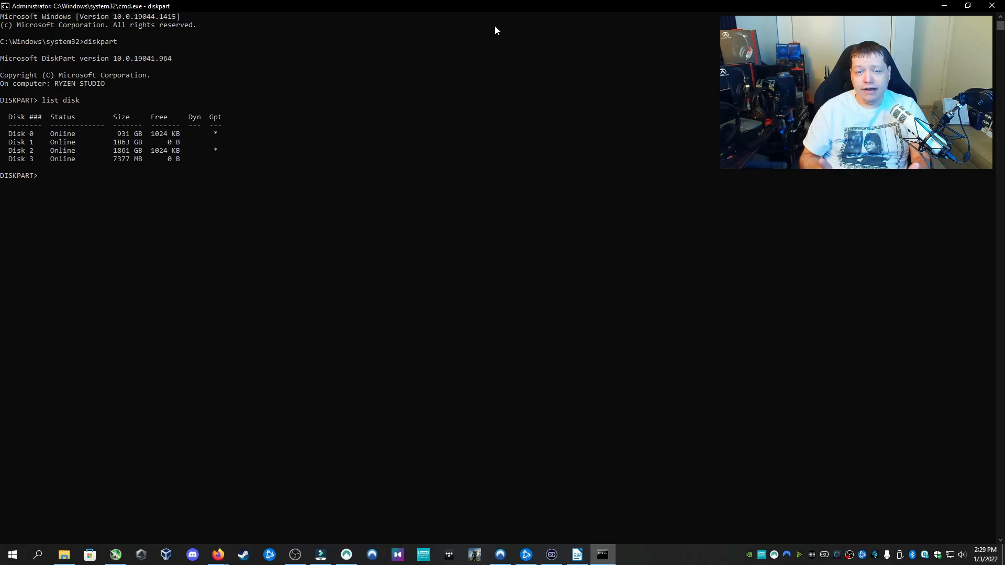
pyautogui.moveTo(145, 136)
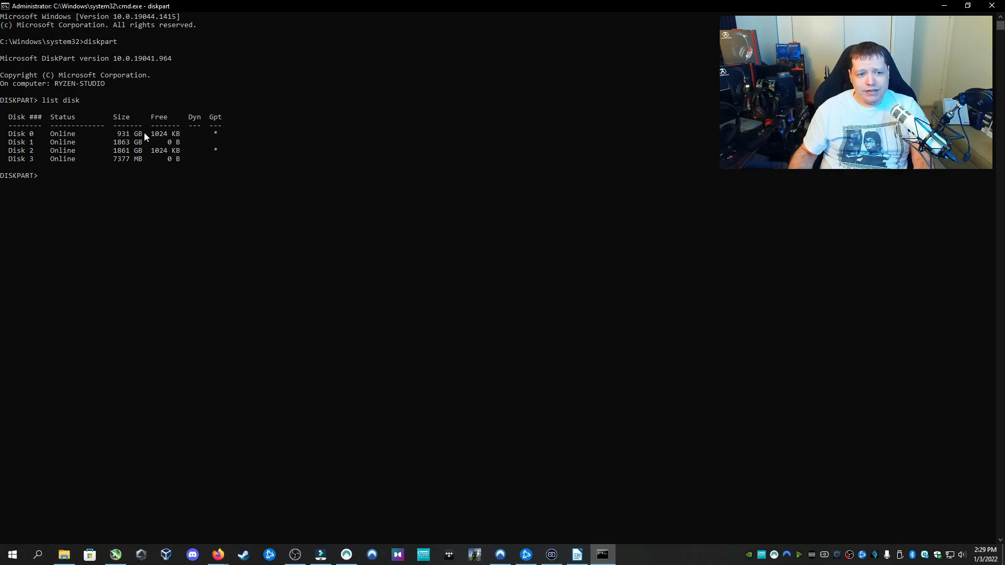
pyautogui.moveTo(123, 168)
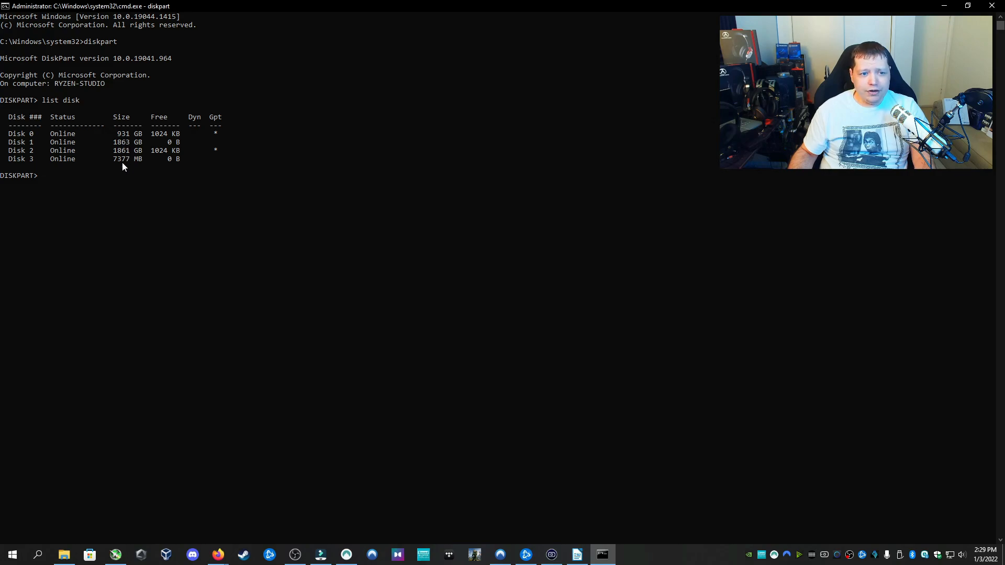
pyautogui.moveTo(25, 165)
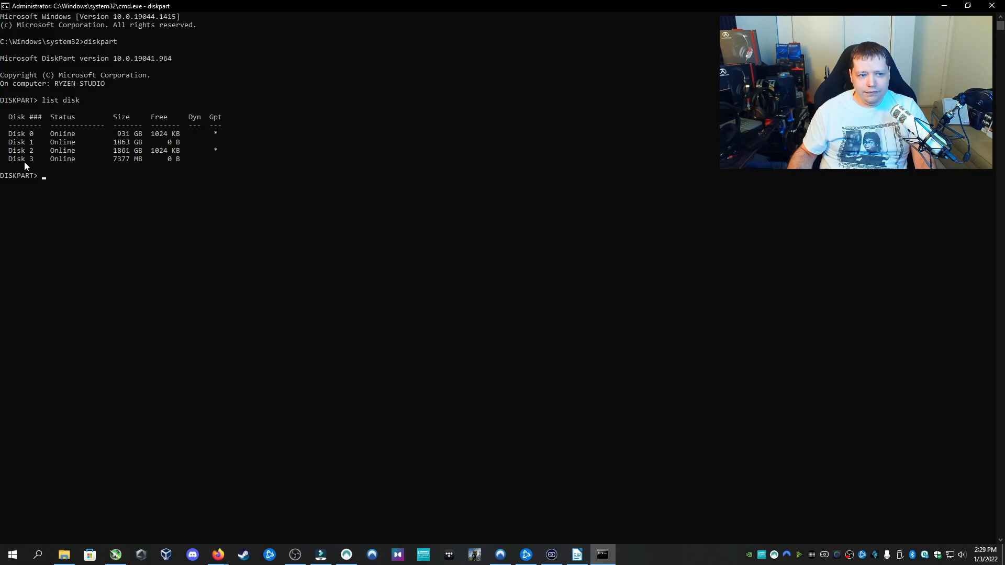
pyautogui.moveTo(135, 164)
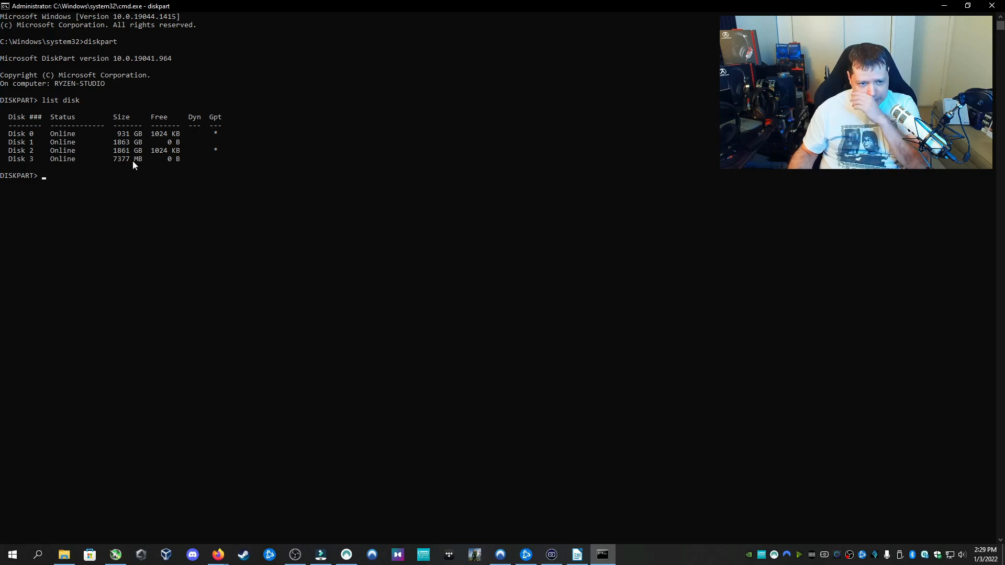
pyautogui.moveTo(122, 166)
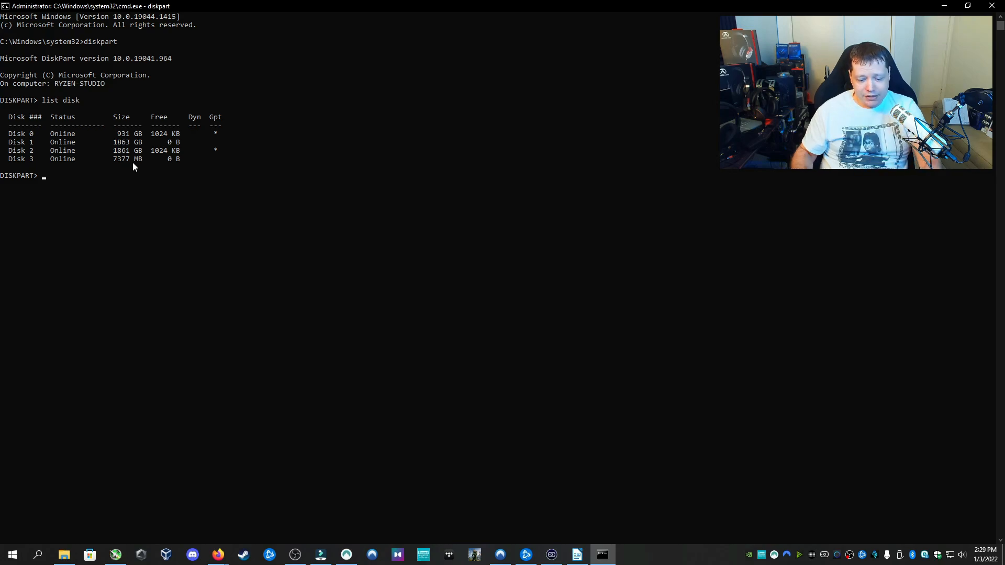
# Select Disk 3 and view its details: a Kingston DataTraveler with a RAW volume.
pyautogui.write('select disk 3')
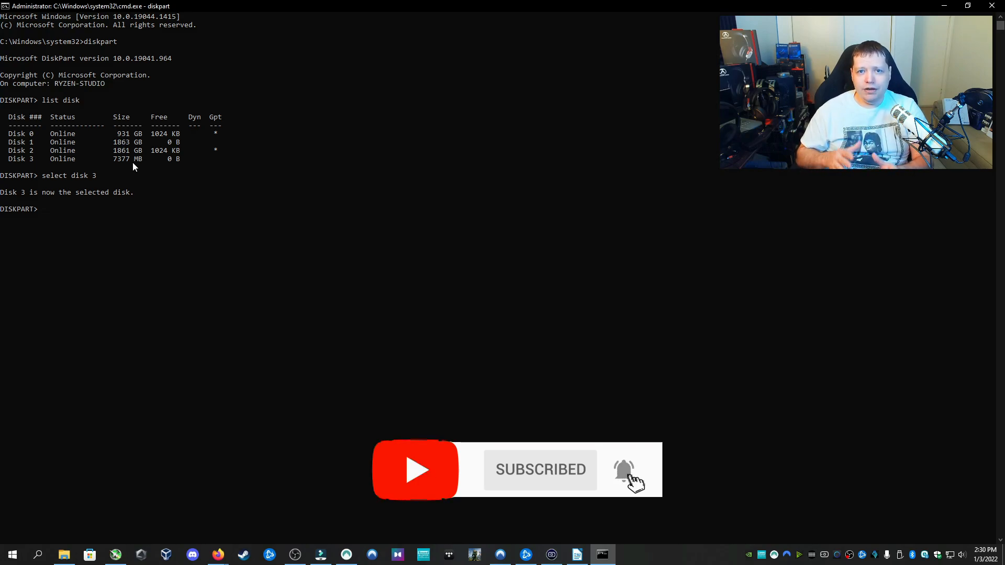
pyautogui.write('d')
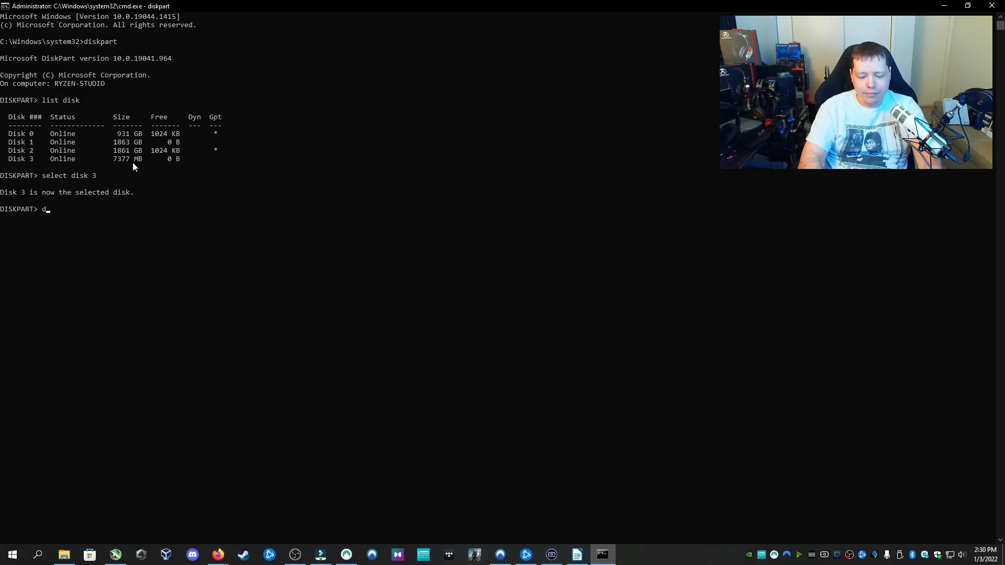
pyautogui.write('etail')
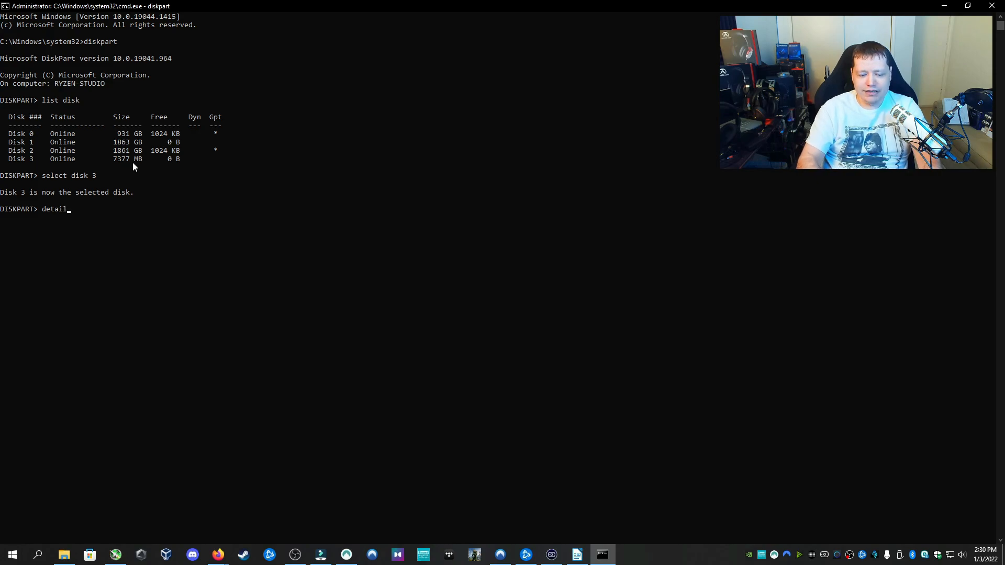
pyautogui.write('disk')
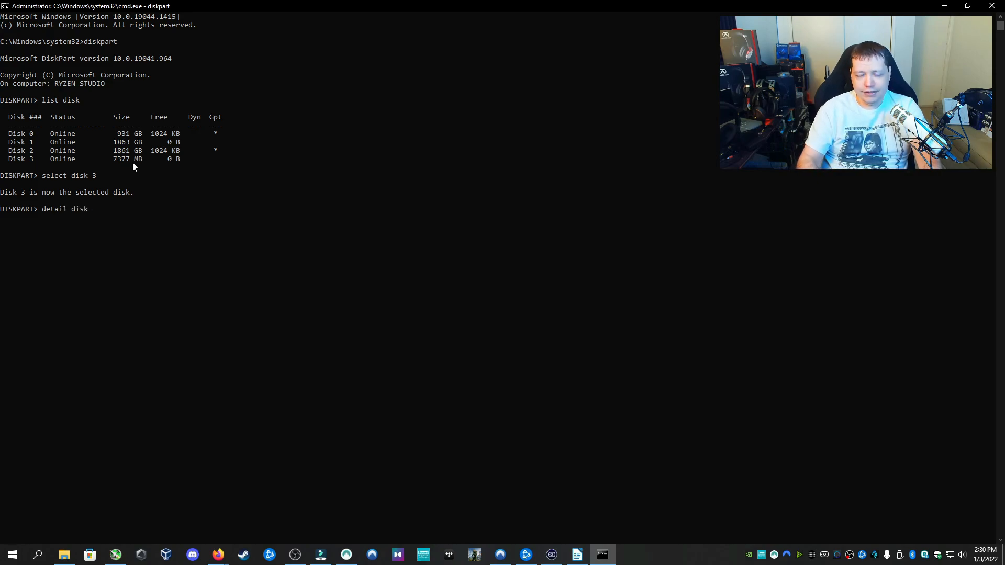
pyautogui.press('Return')
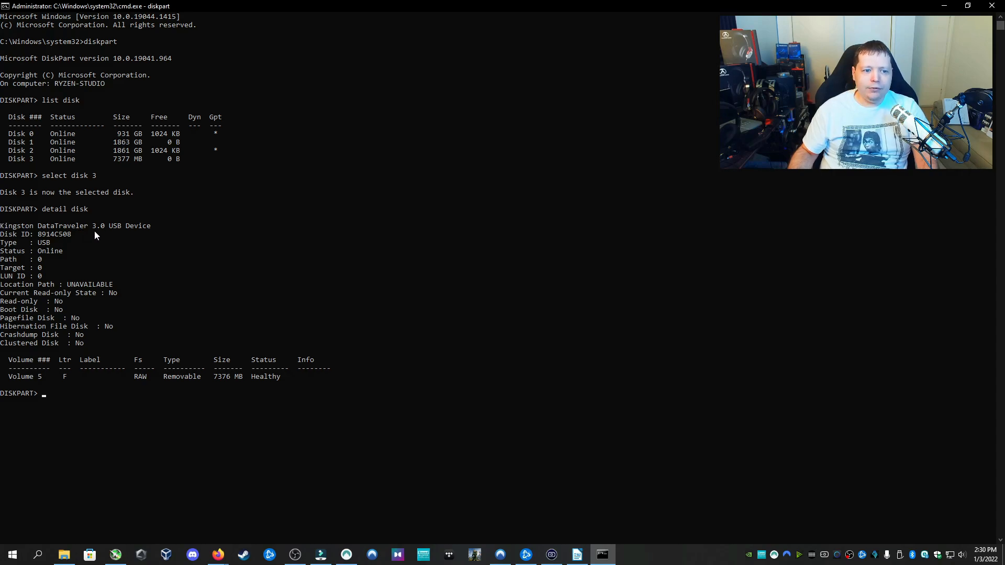
pyautogui.moveTo(160, 235)
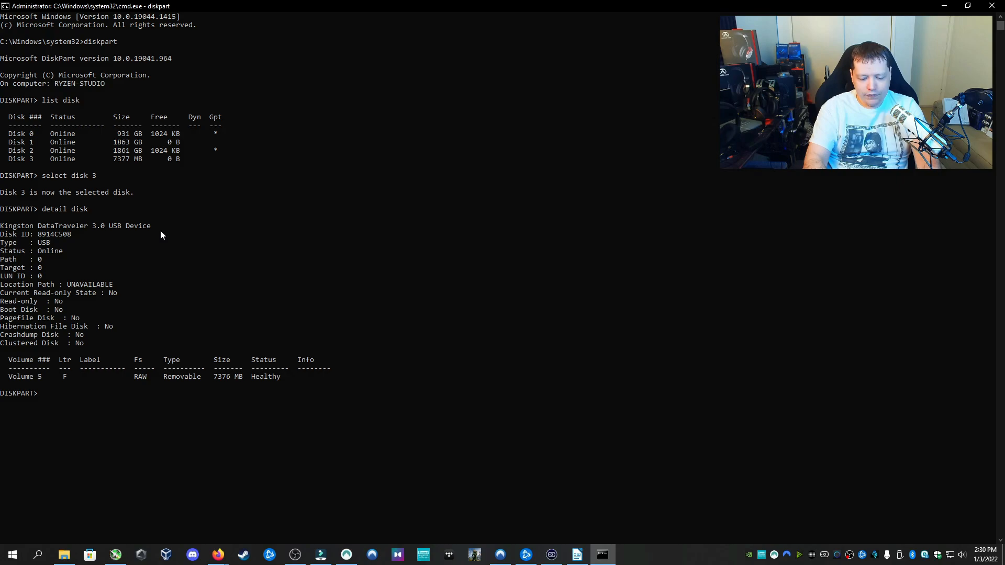
# Wipe the selected Kingston USB disk with the clean command.
pyautogui.write('cle')
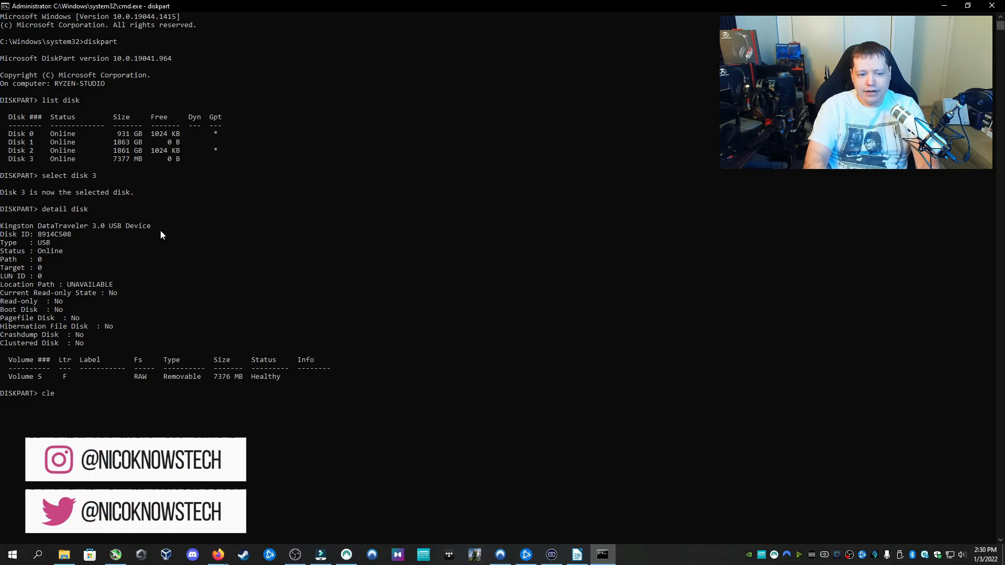
pyautogui.write('an')
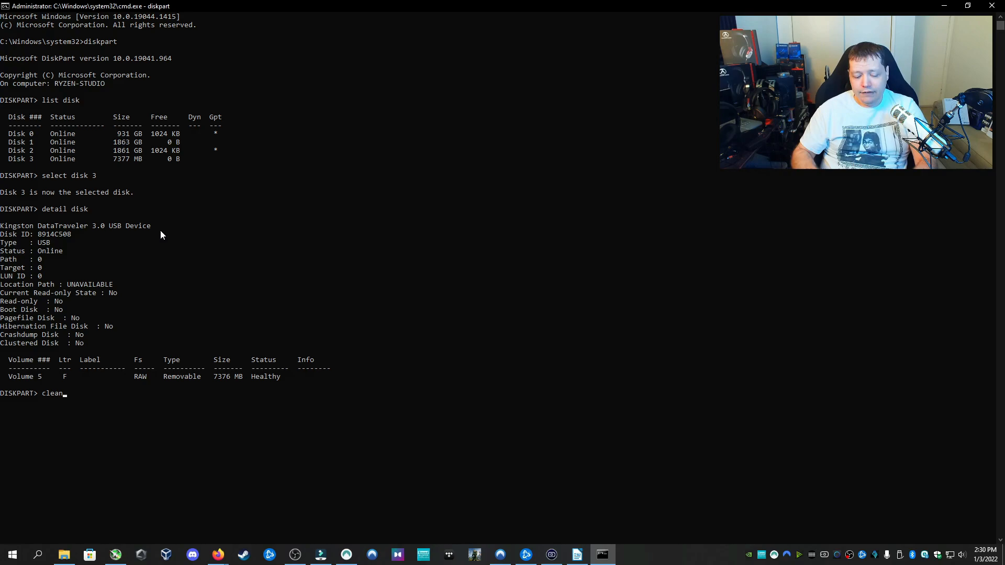
pyautogui.write('al')
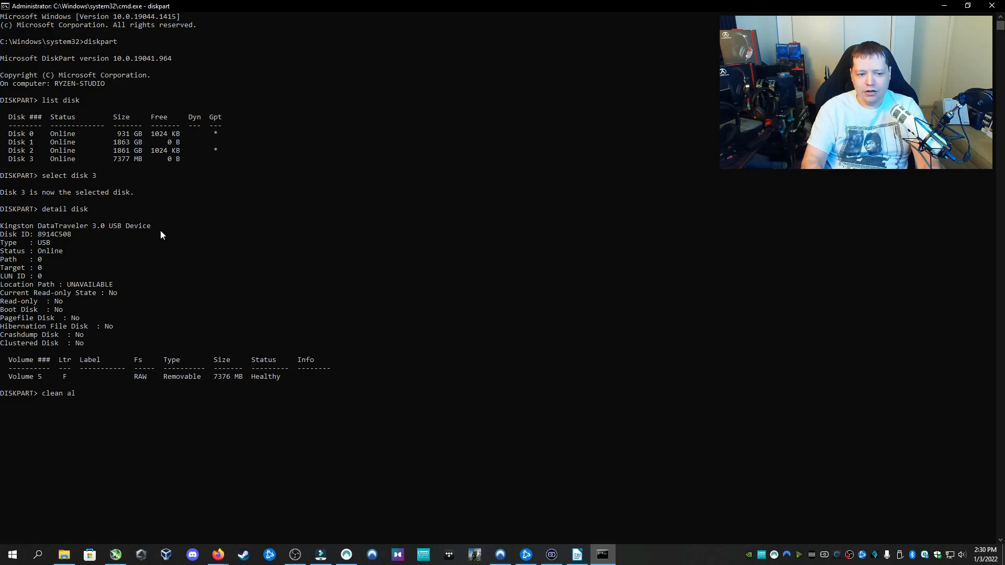
pyautogui.write('l')
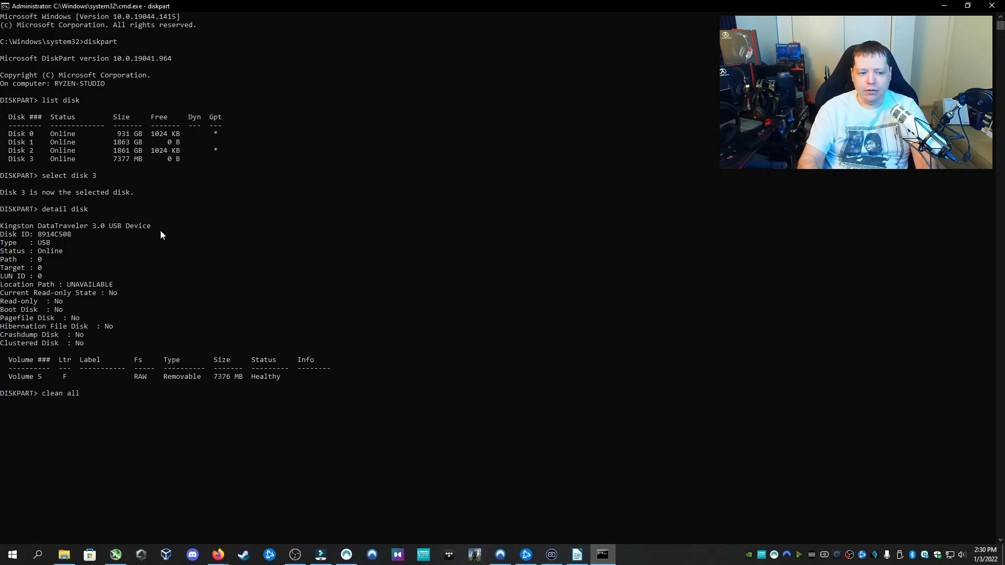
pyautogui.press('BackSpace')
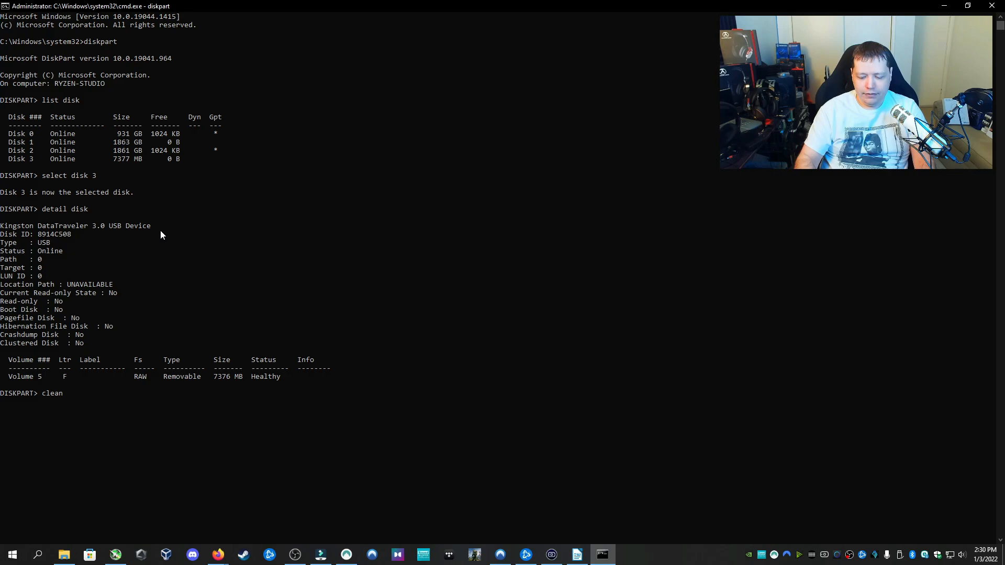
pyautogui.press('Return')
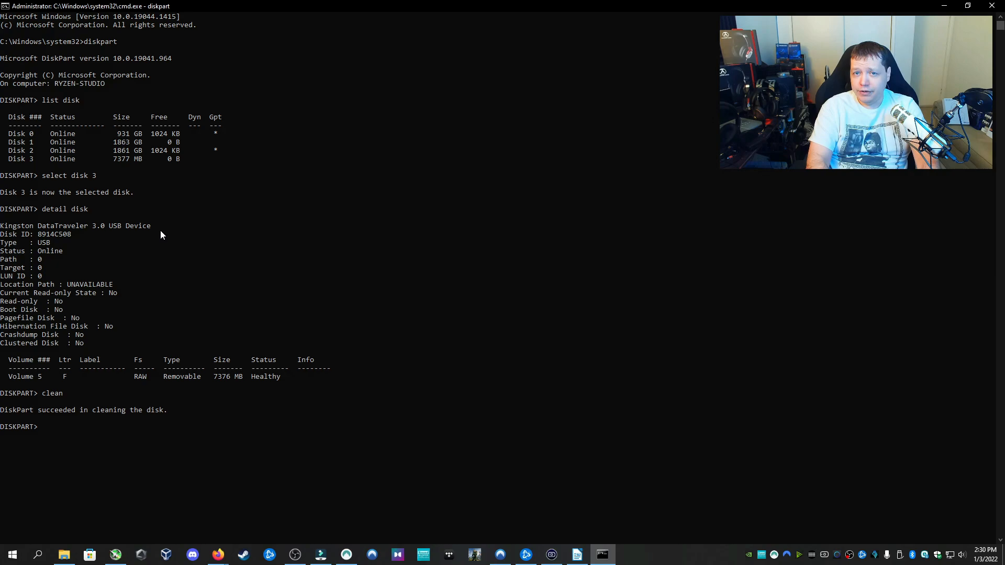
# Create a new primary partition on the wiped USB disk.
pyautogui.write('create')
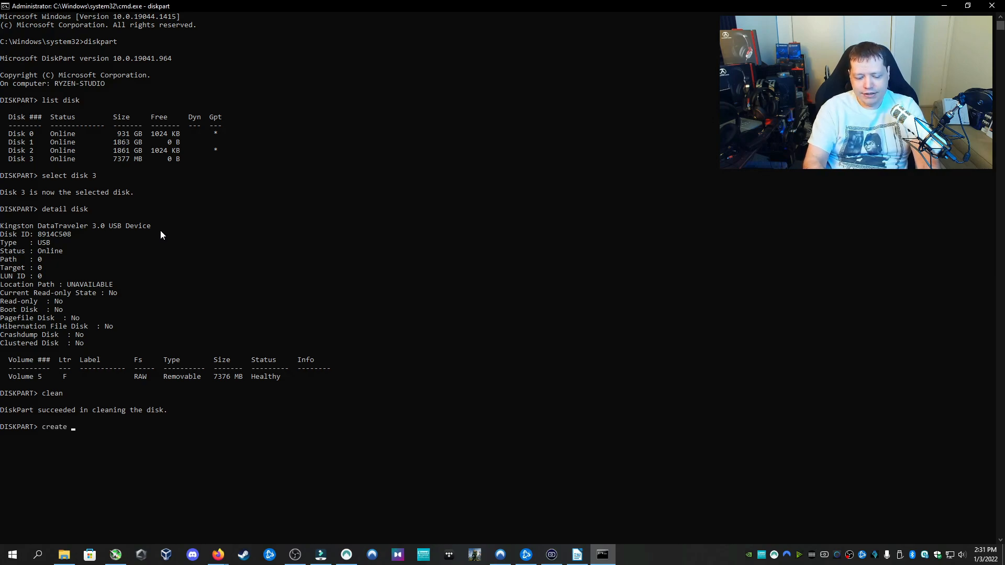
pyautogui.write('partition')
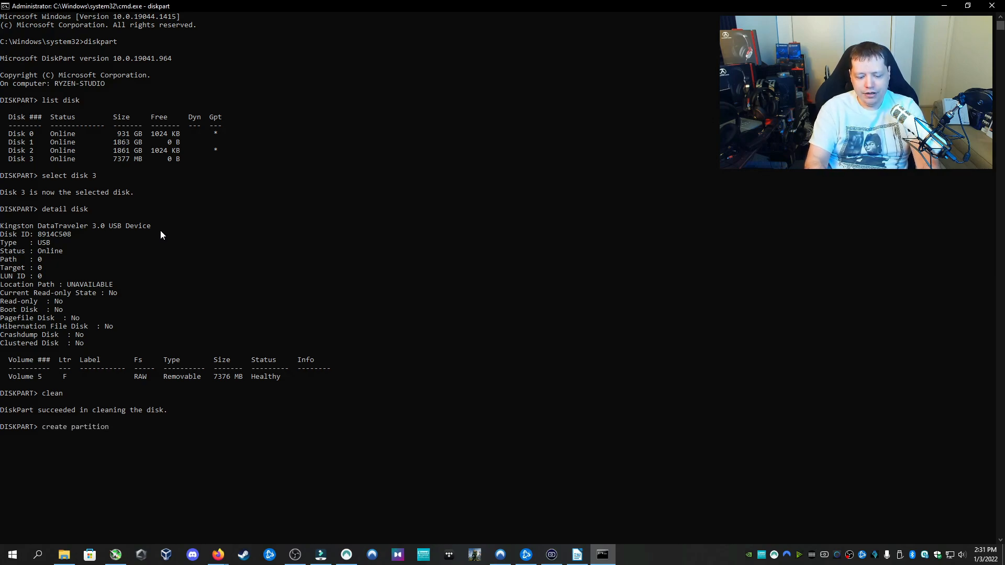
pyautogui.write('primary')
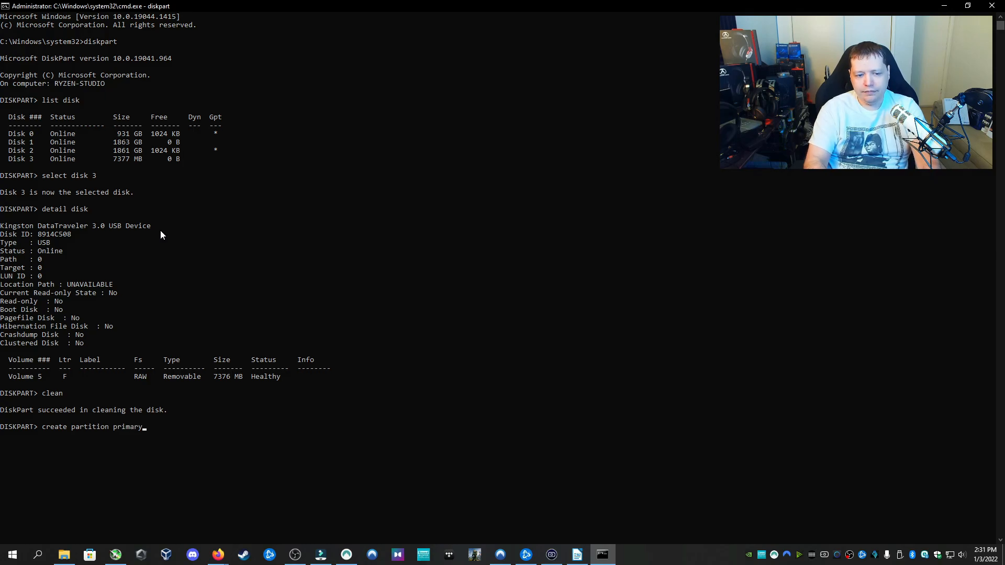
pyautogui.press('Return')
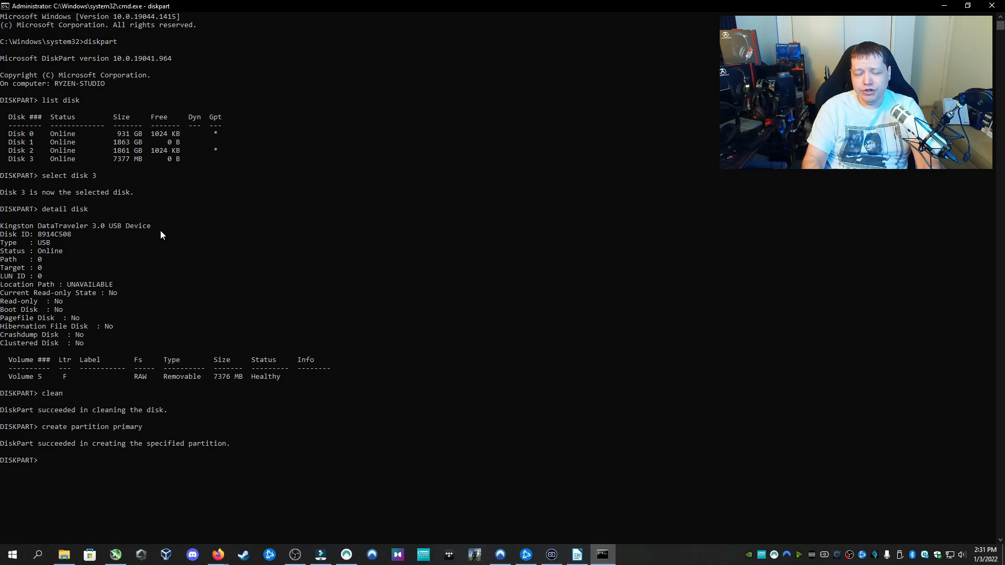
# Quick-format the new partition as FAT32, which then appears as drive F:.
pyautogui.write('format')
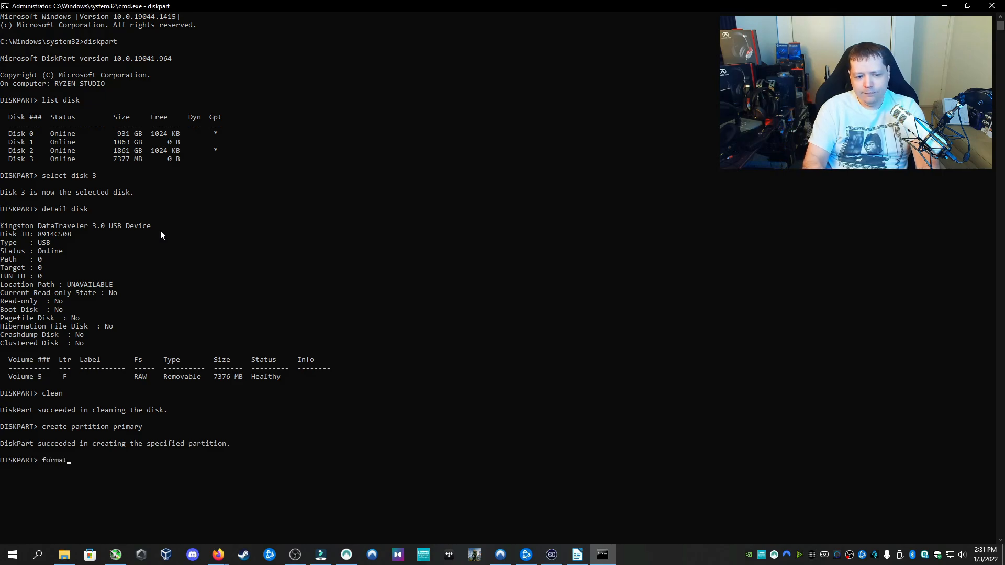
pyautogui.write('f')
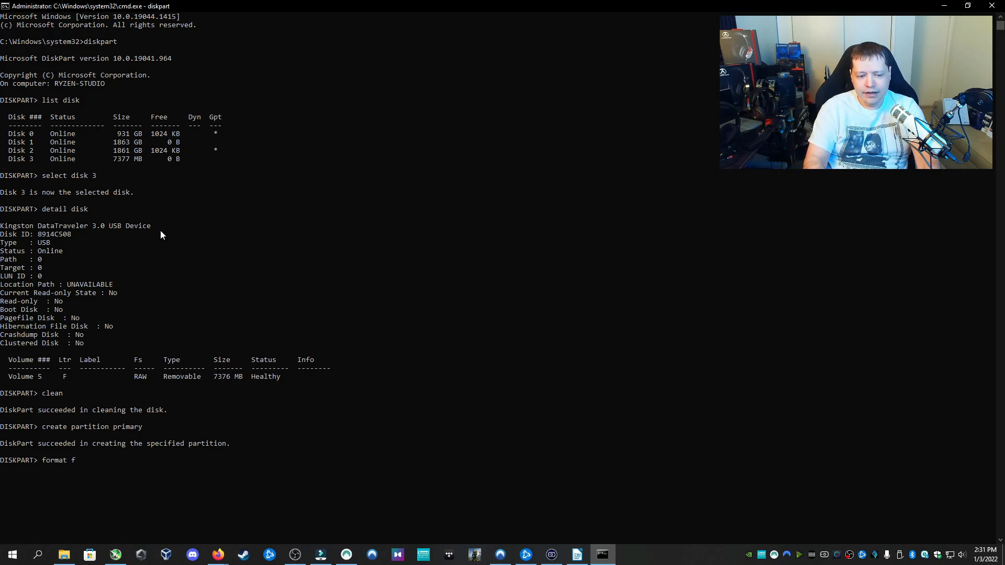
pyautogui.write('s=')
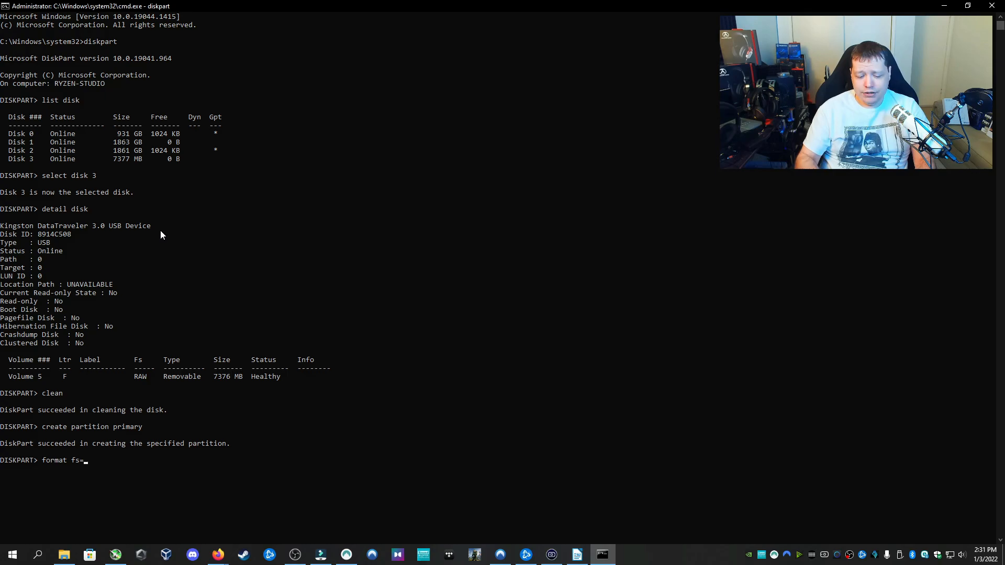
pyautogui.write('fat')
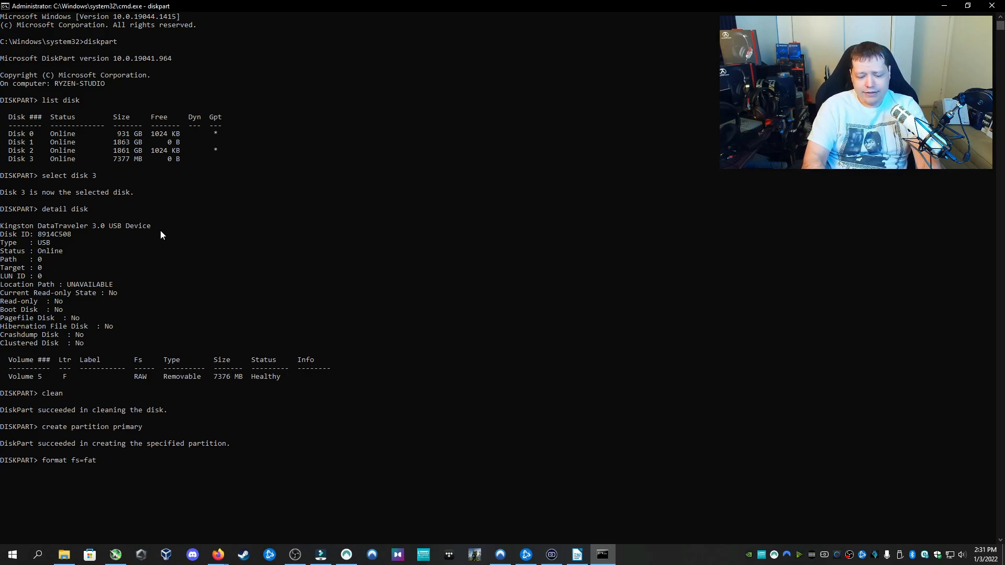
pyautogui.write('32')
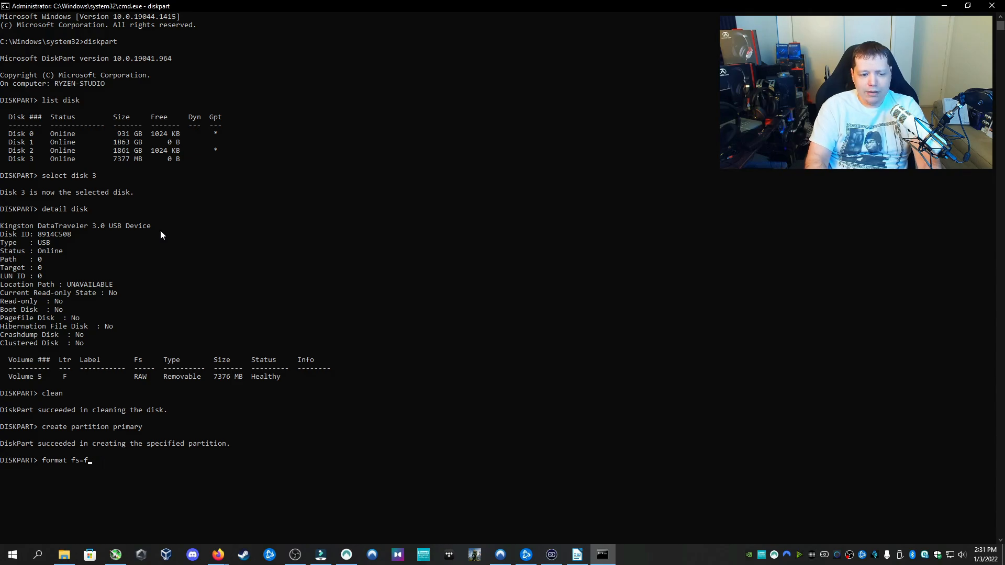
pyautogui.write('exat')
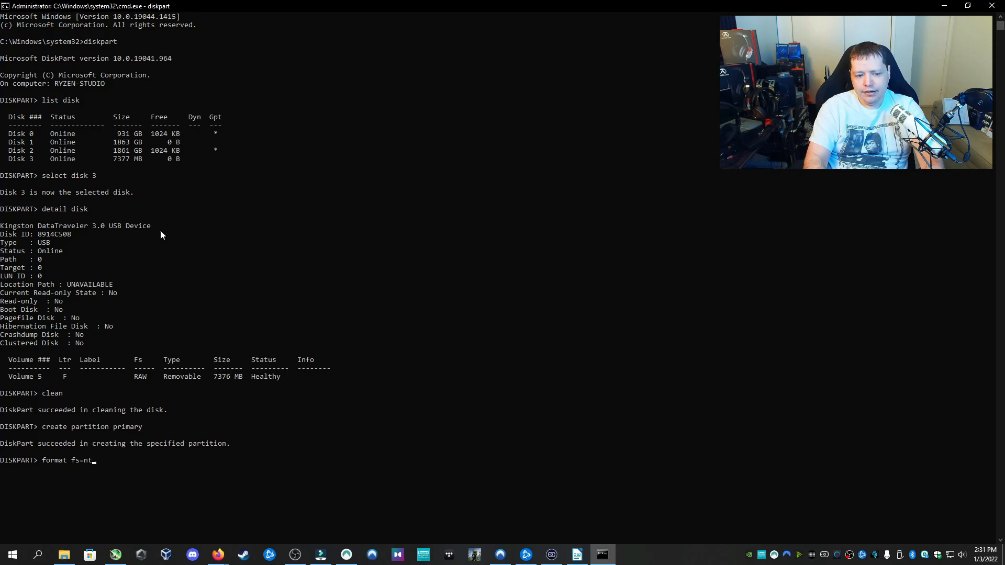
pyautogui.press('Backspace')
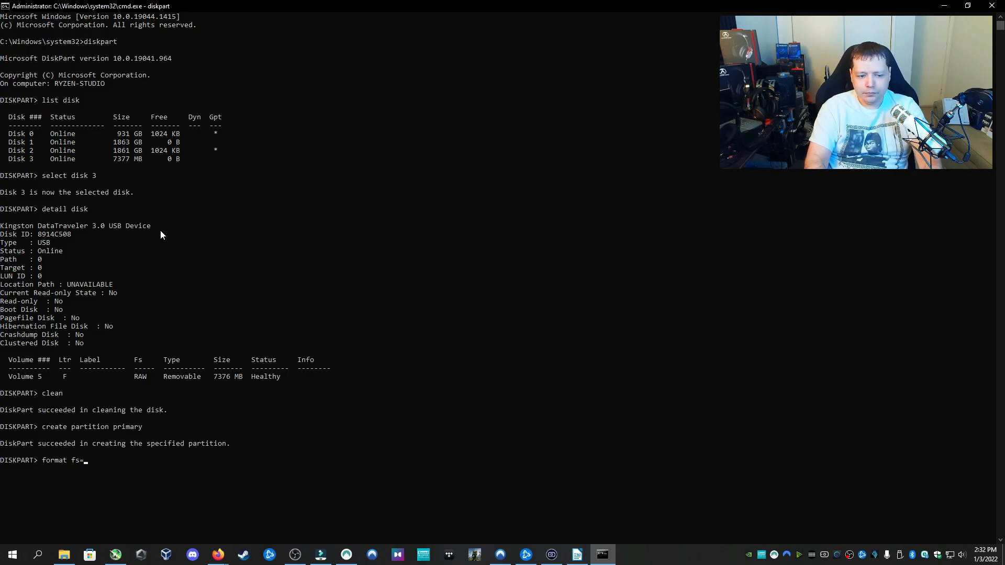
pyautogui.write('fat32')
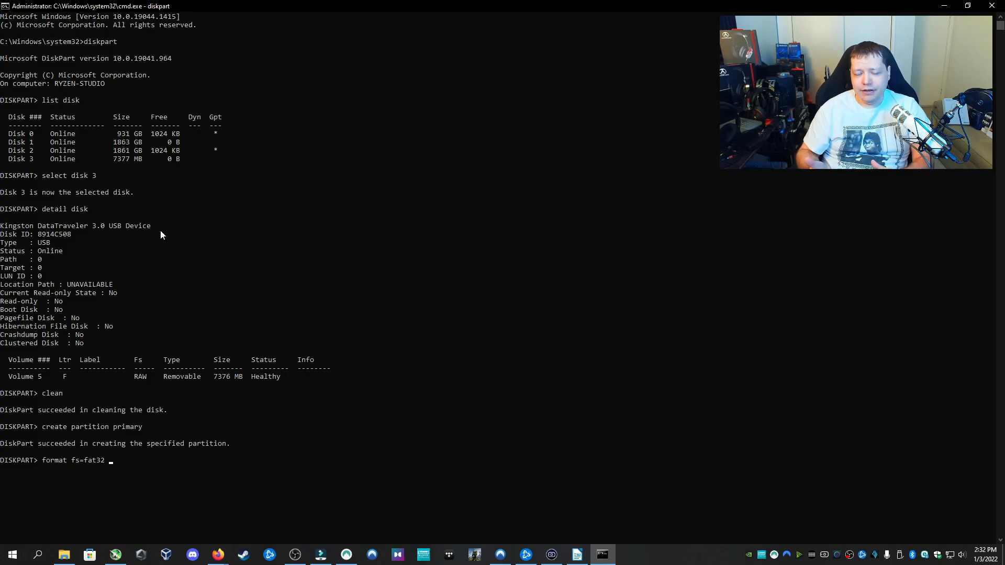
pyautogui.write('quick')
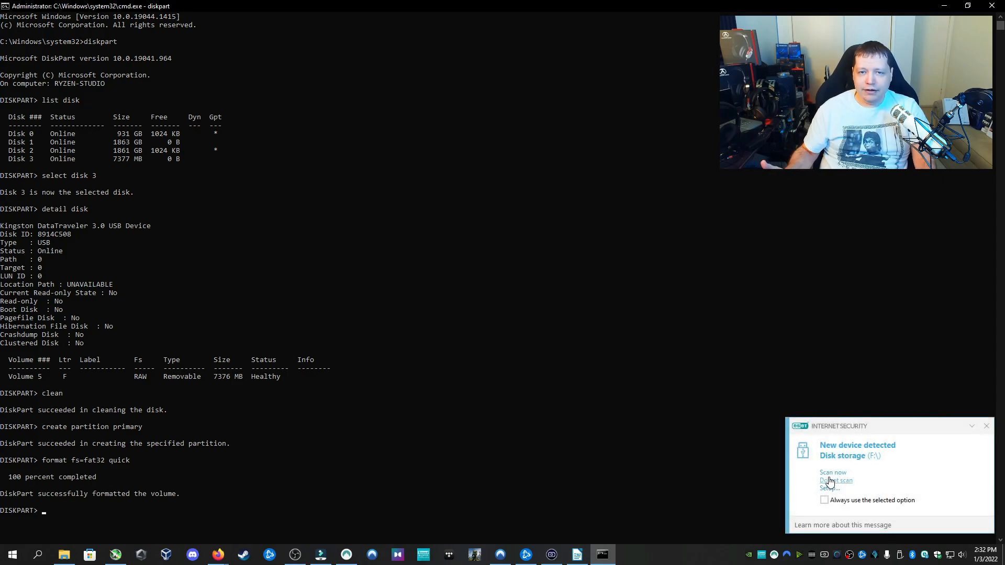
# Skip the ESET scan prompt and open the empty USB Drive (F:) in File Explorer.
pyautogui.click(985, 425)
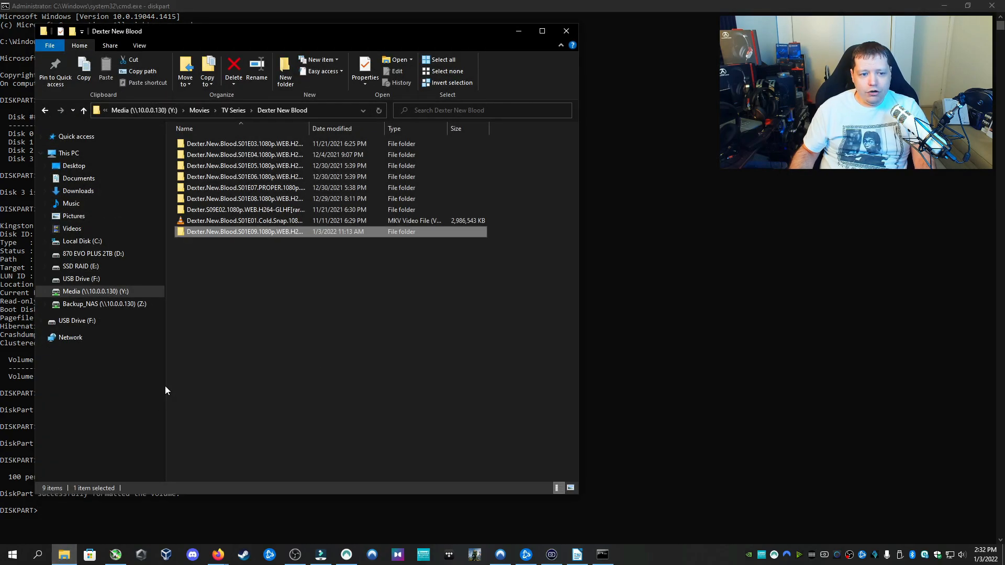
pyautogui.click(76, 320)
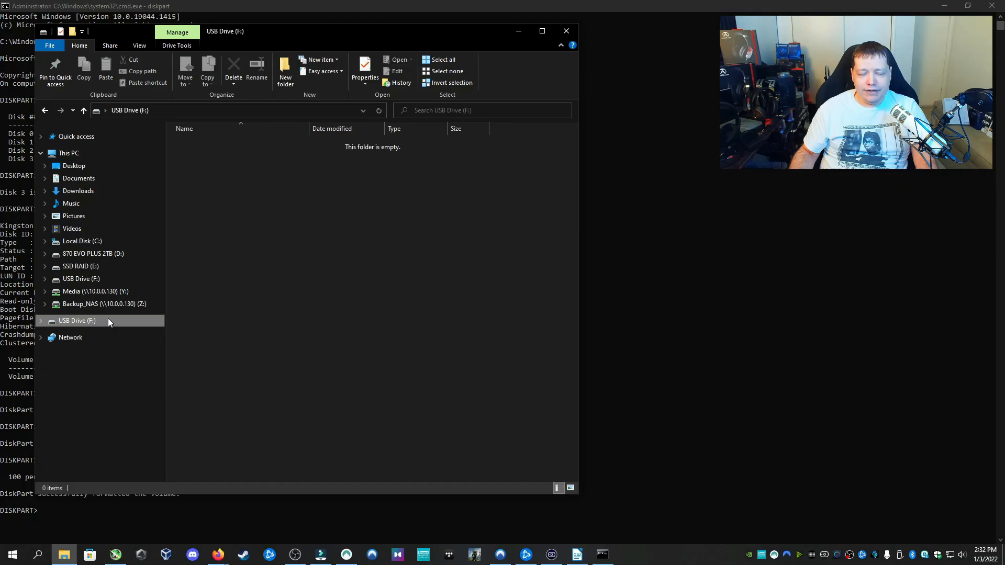